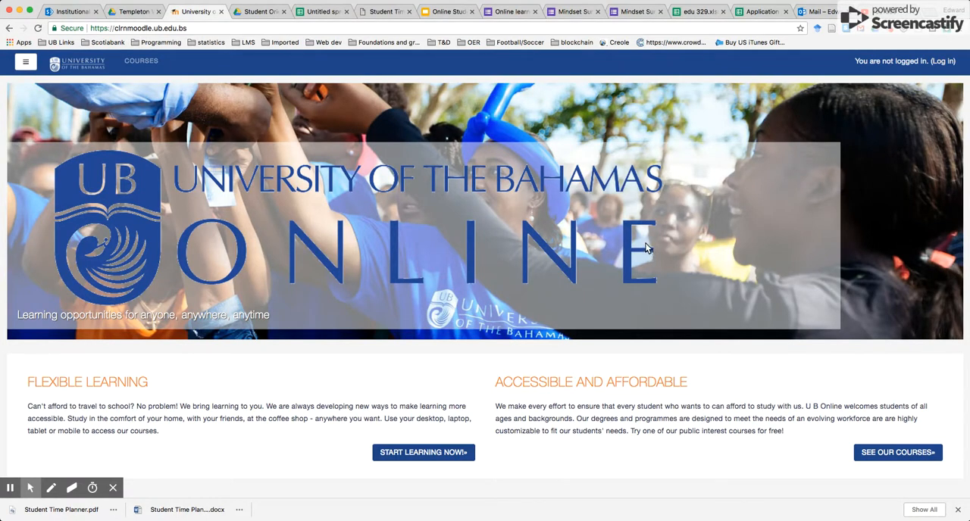
mouse_move(649, 241)
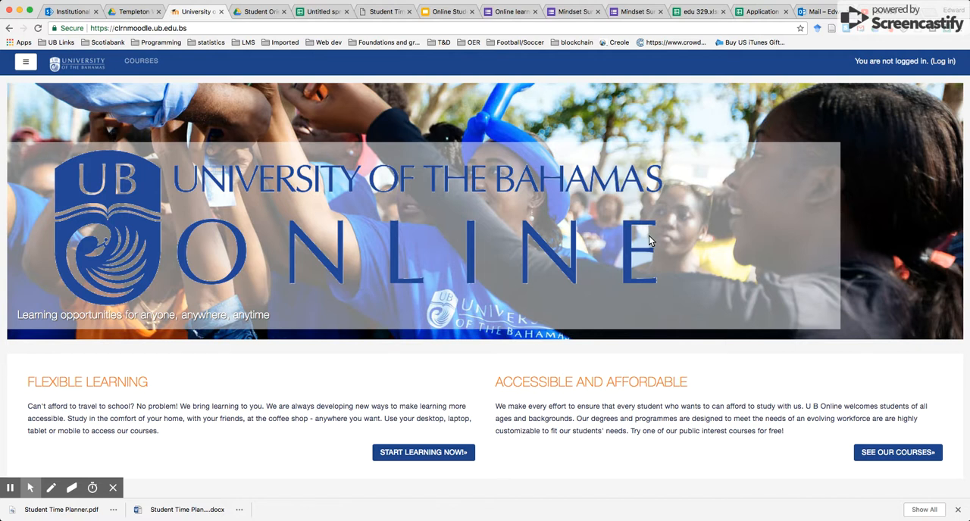
mouse_move(780, 111)
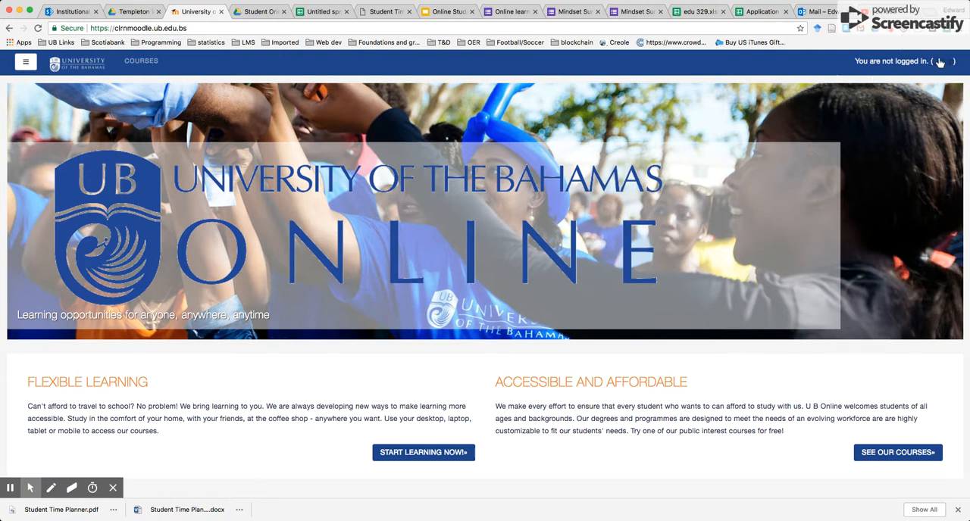
mouse_move(941, 64)
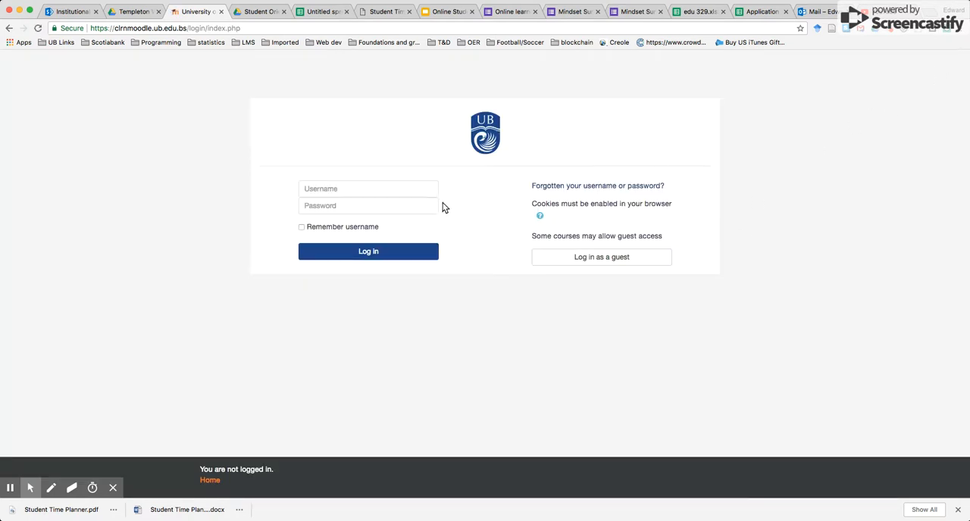
click(367, 188)
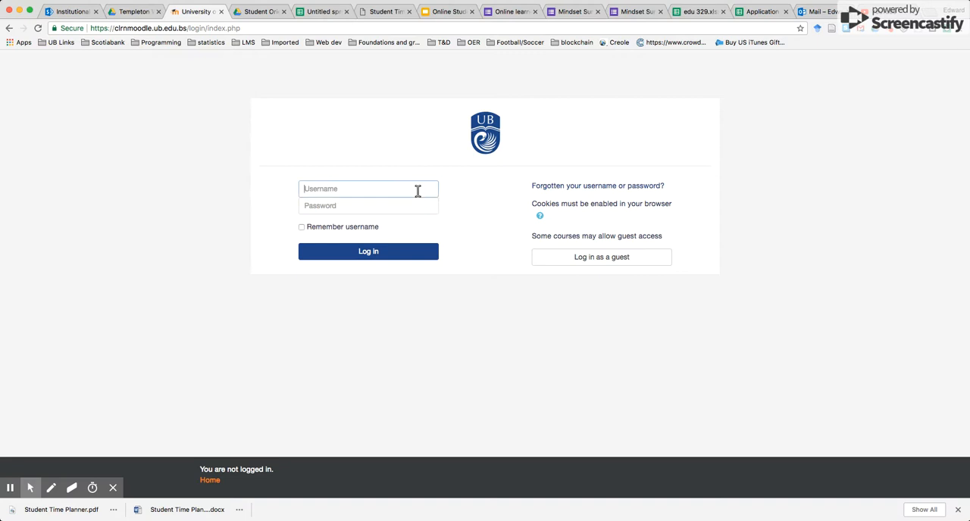
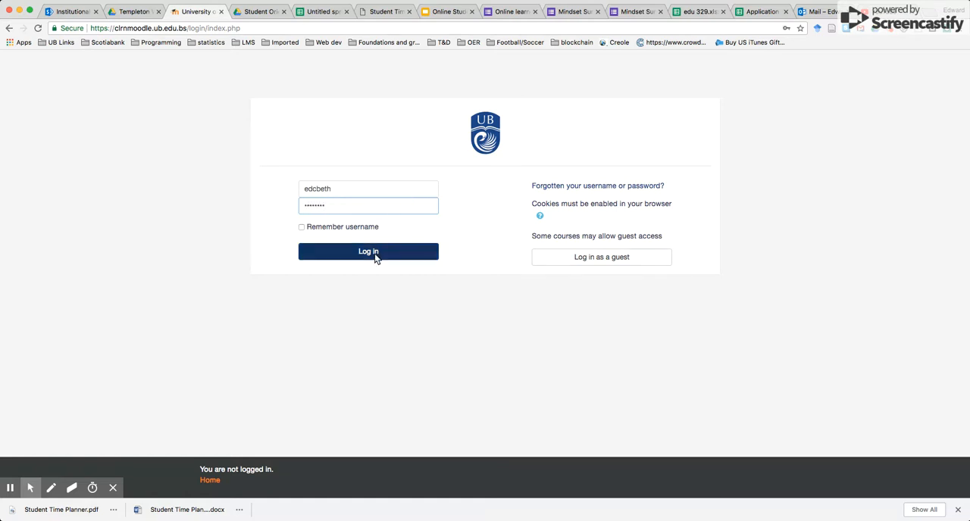
click(367, 251)
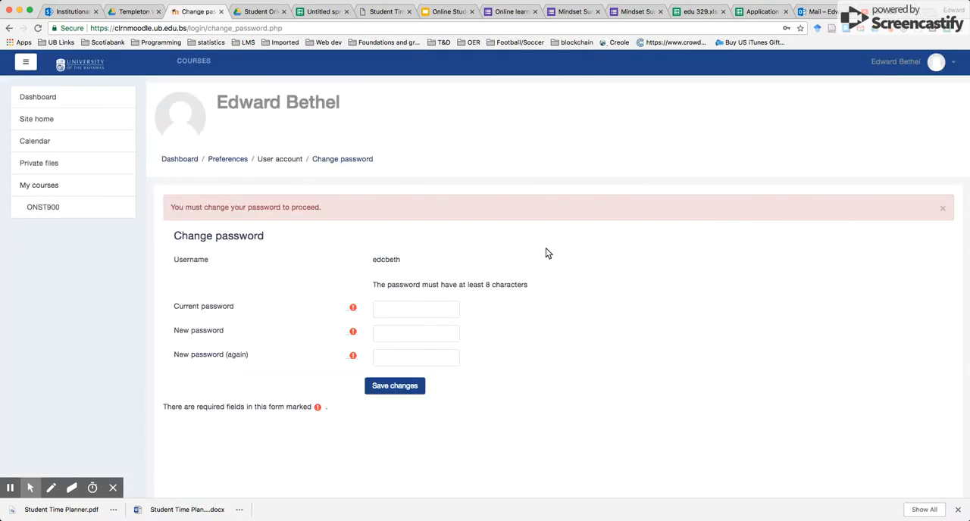
mouse_move(514, 262)
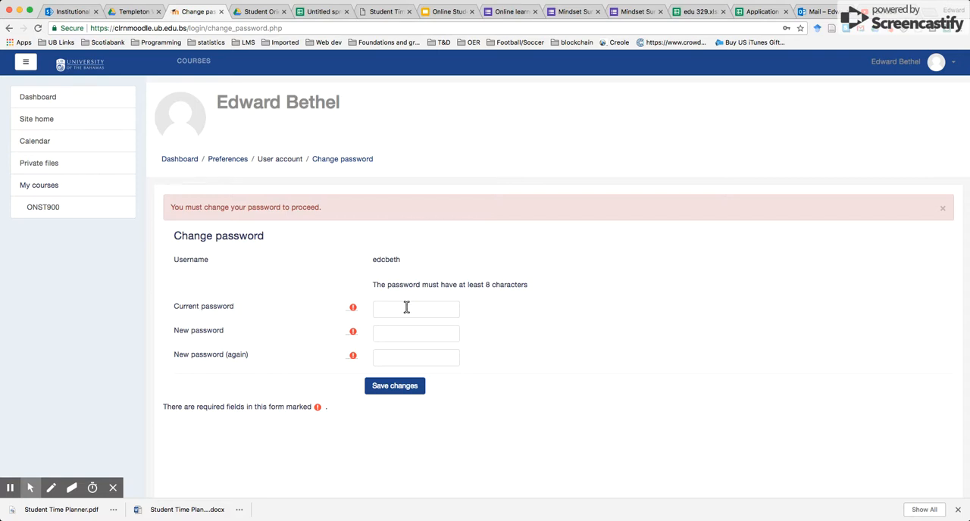
- Enter the current and new passwords, save, and continue to the dashboard
click(415, 309)
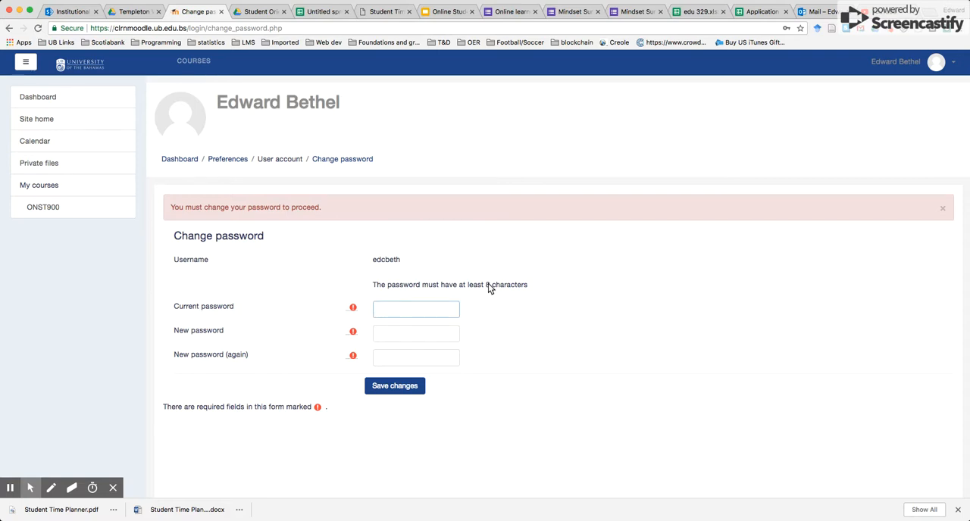
text(password)
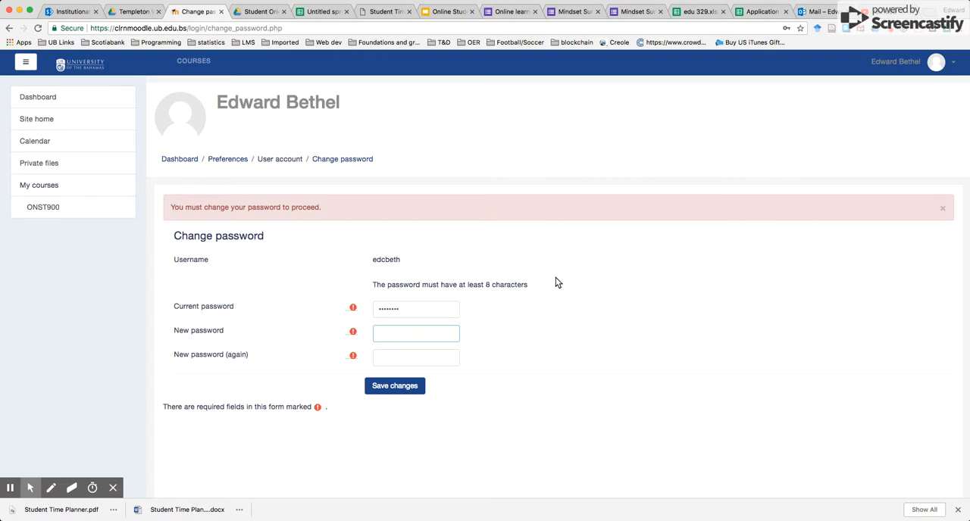
text(••••)
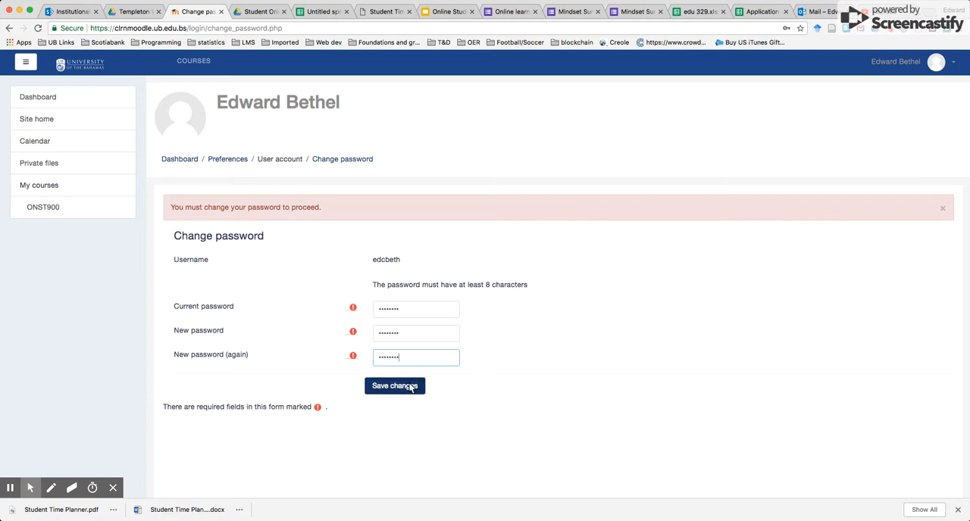
click(394, 386)
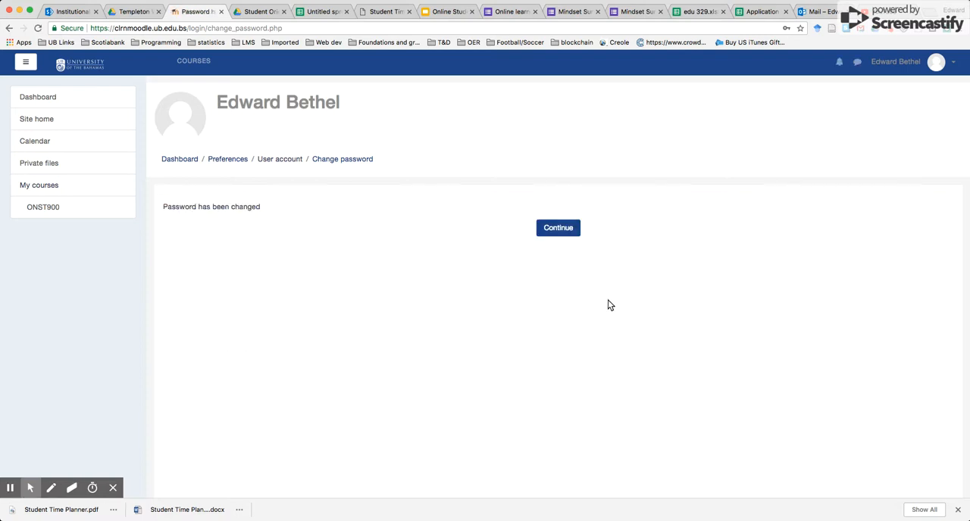
mouse_move(605, 303)
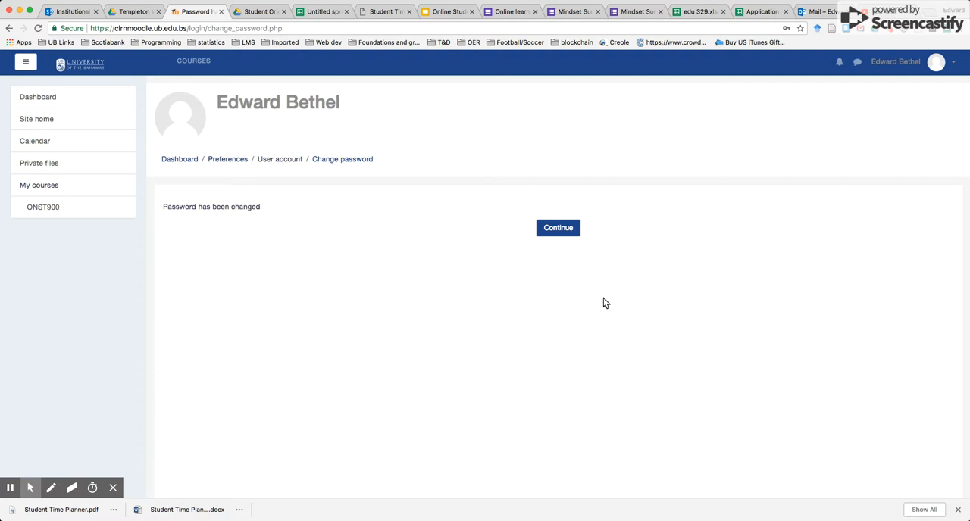
mouse_move(644, 232)
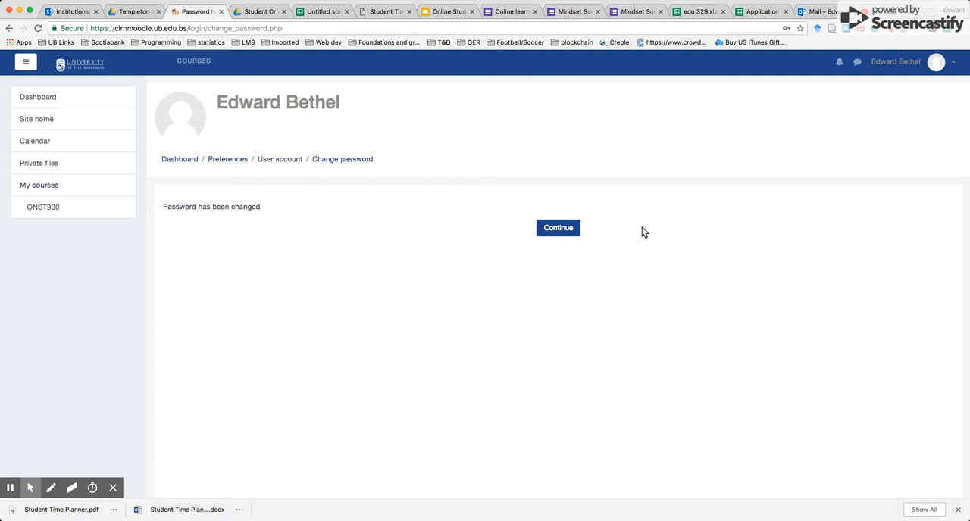
click(558, 227)
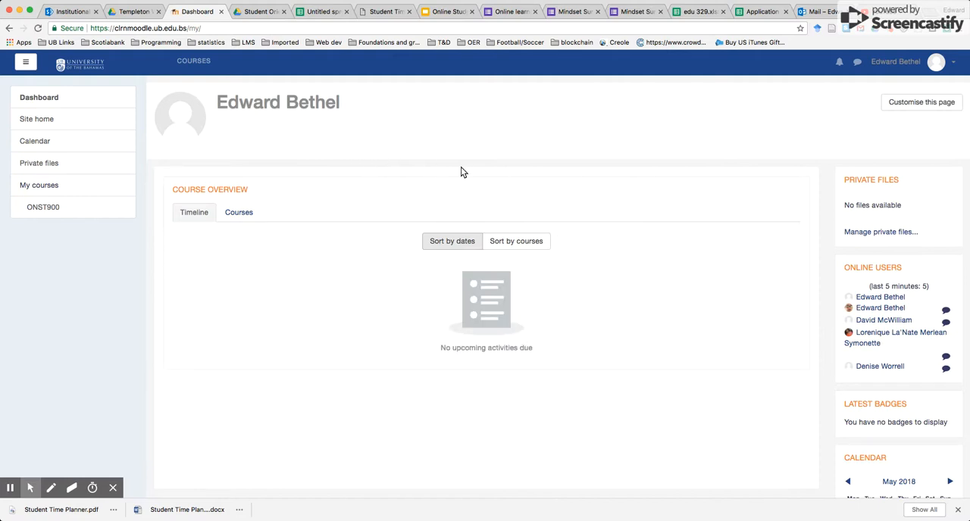
mouse_move(414, 172)
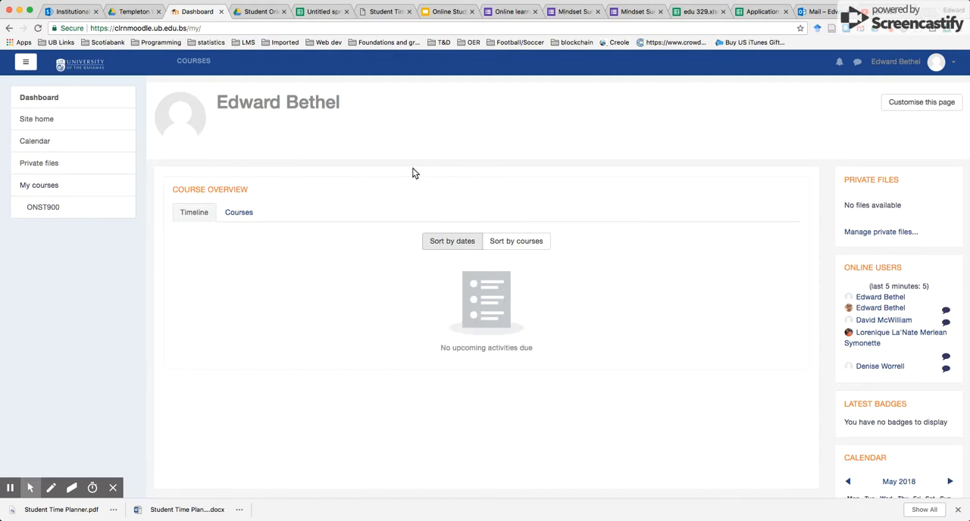
mouse_move(213, 240)
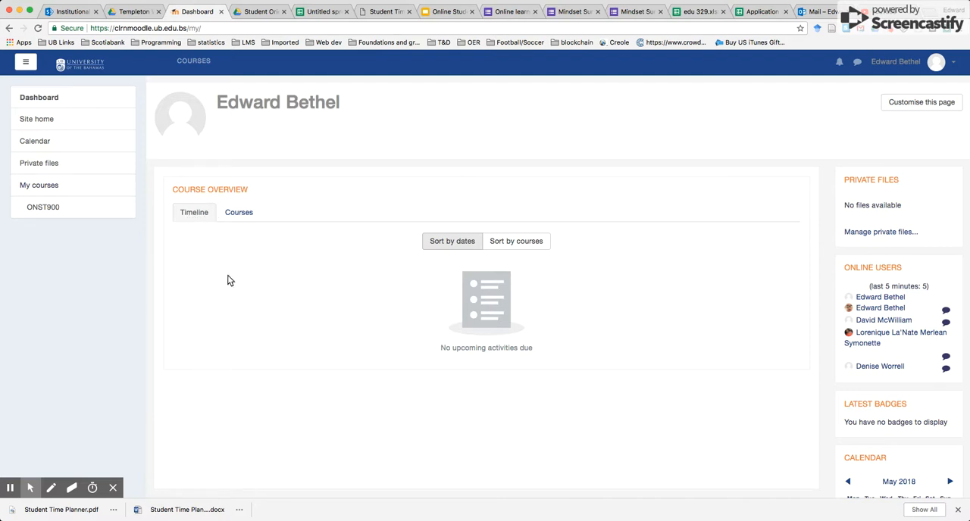
- Filter Course overview to Past courses so ONST900 appears
click(239, 212)
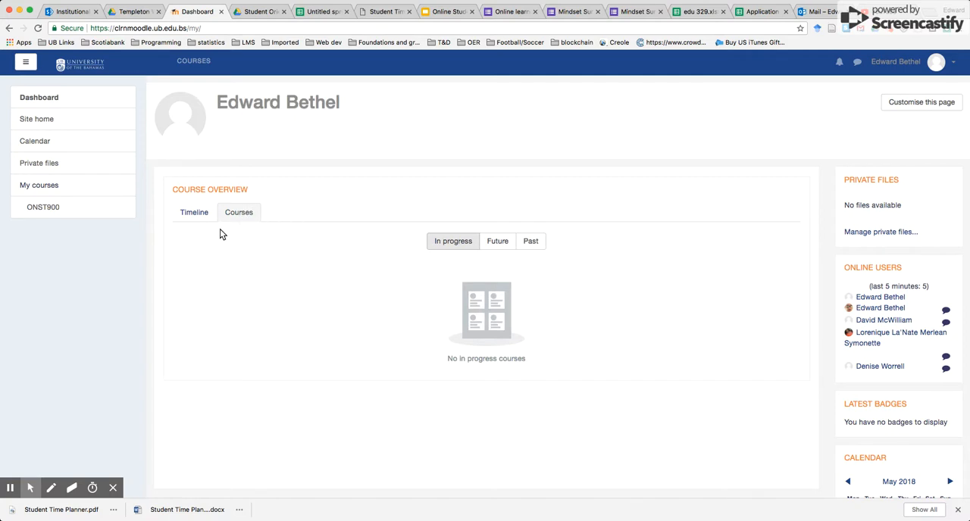
click(530, 241)
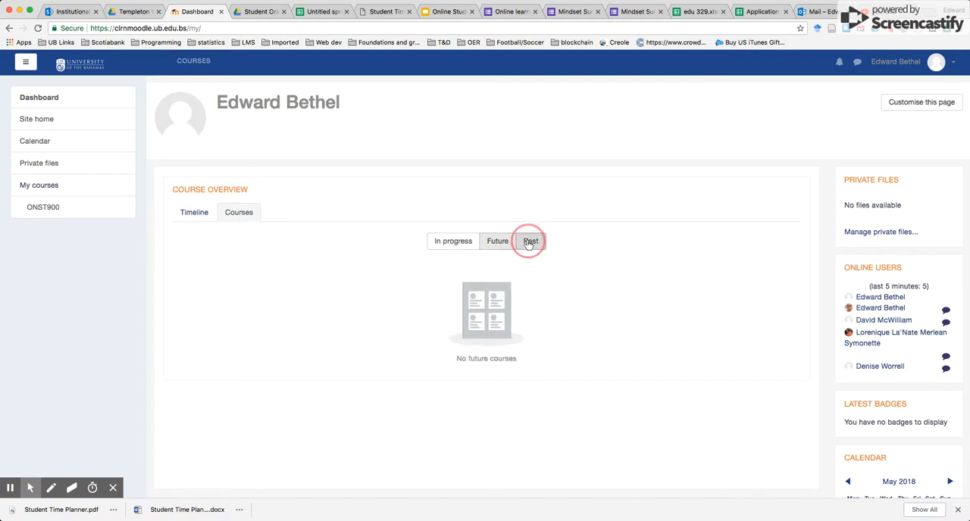
click(531, 241)
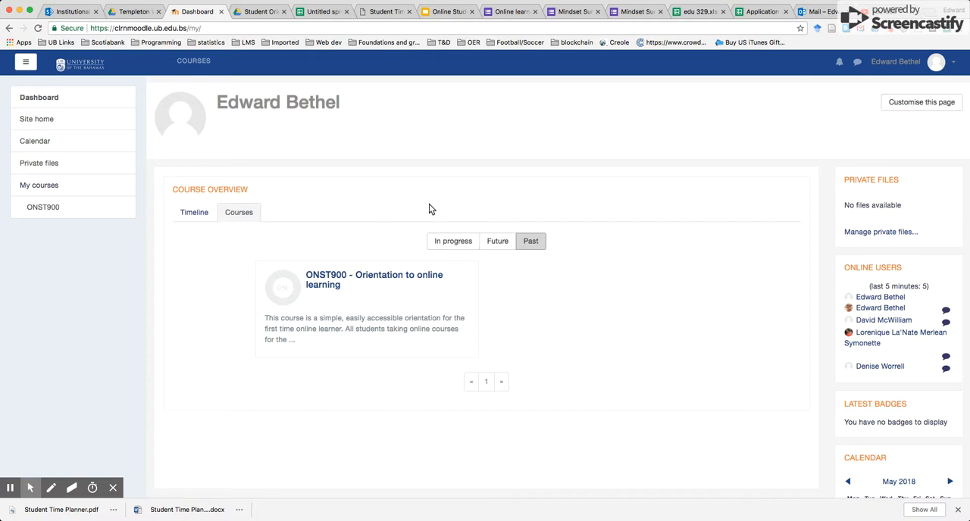
mouse_move(387, 295)
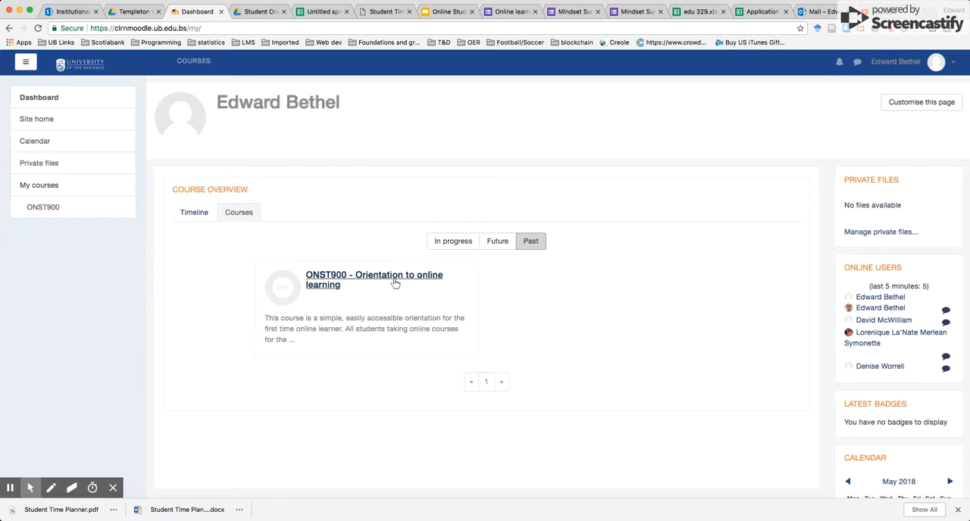
mouse_move(302, 263)
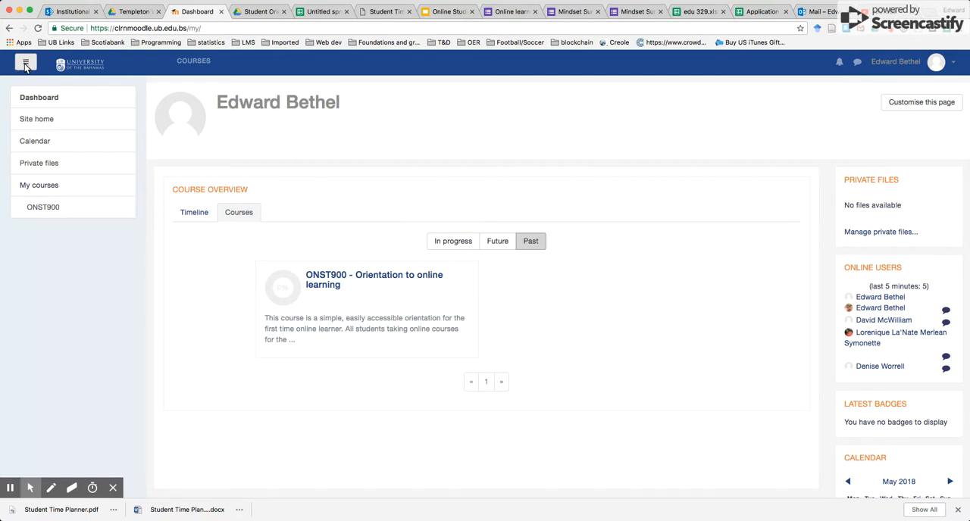
- Toggle the nav drawer and open ONST900 - Orientation to online learning
click(25, 61)
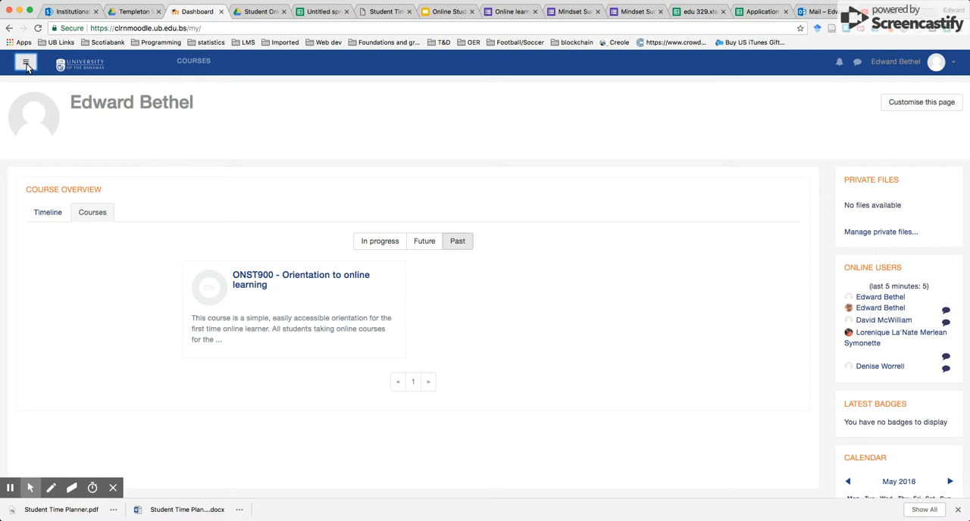
click(26, 62)
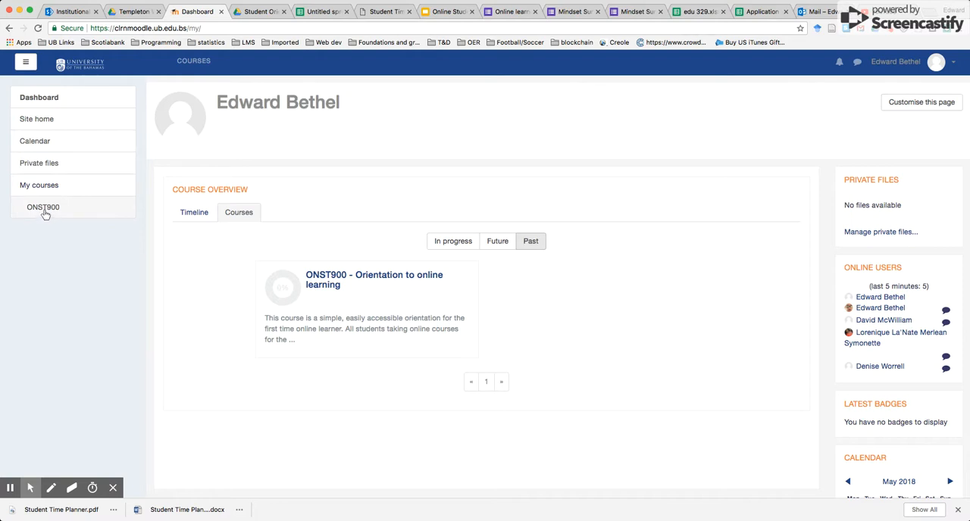
click(43, 206)
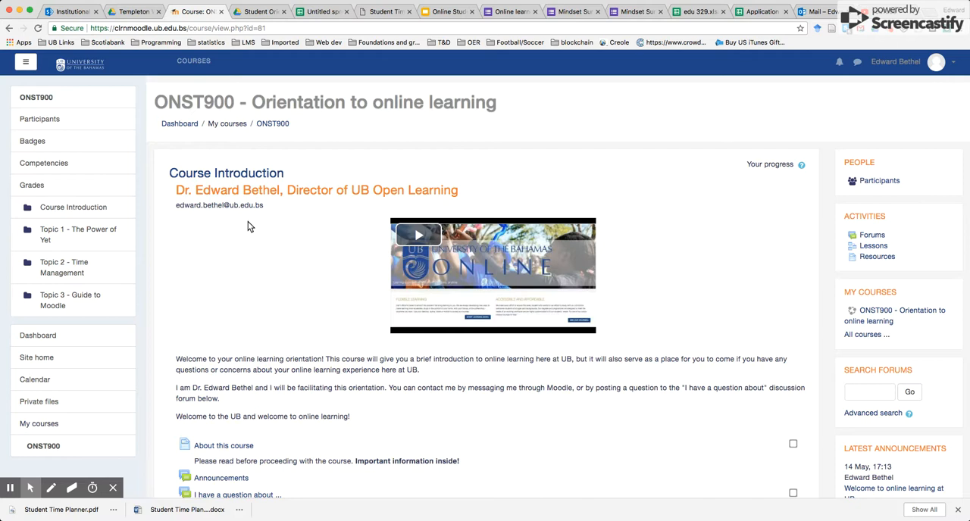
mouse_move(178, 227)
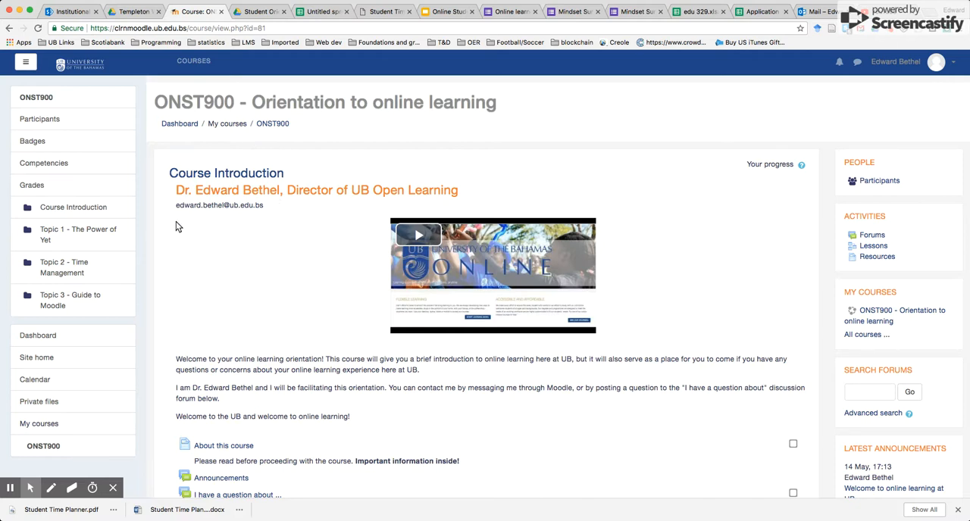
mouse_move(577, 274)
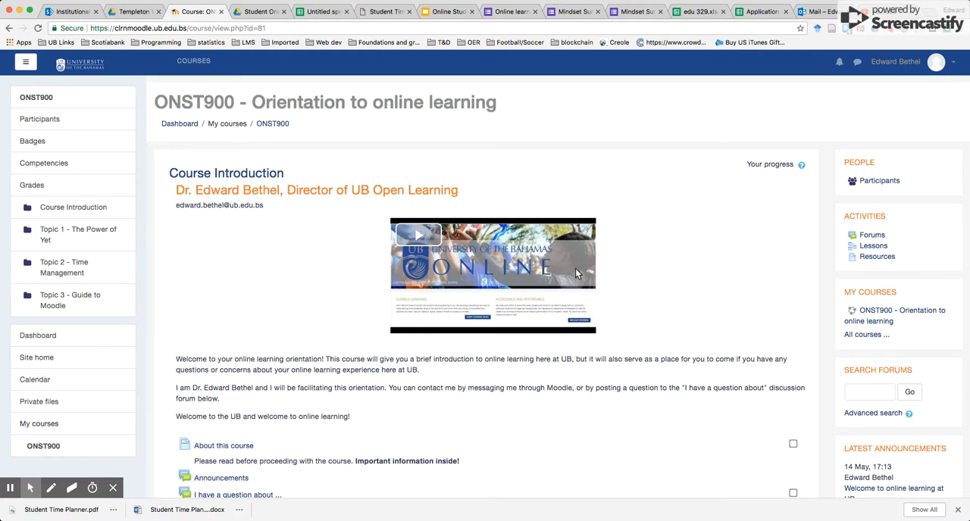
scroll(down, 3)
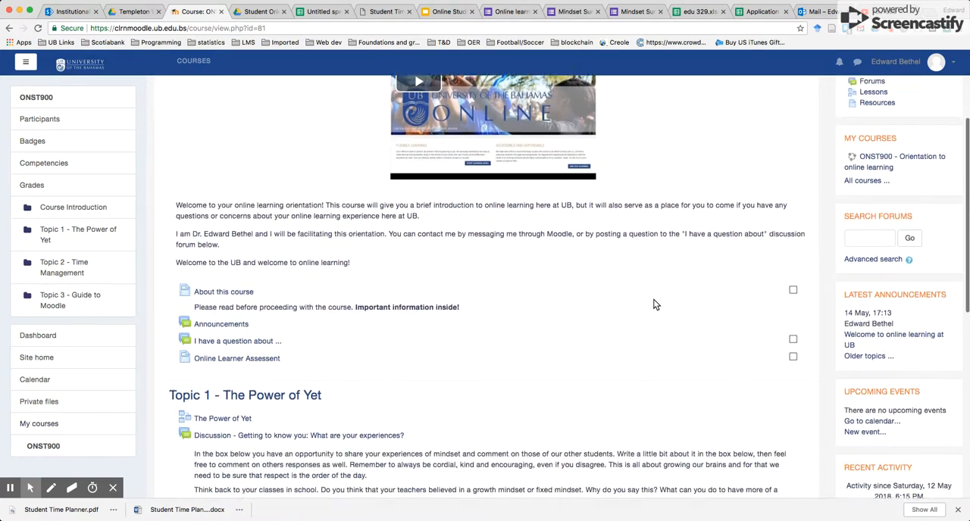
scroll(down, 3)
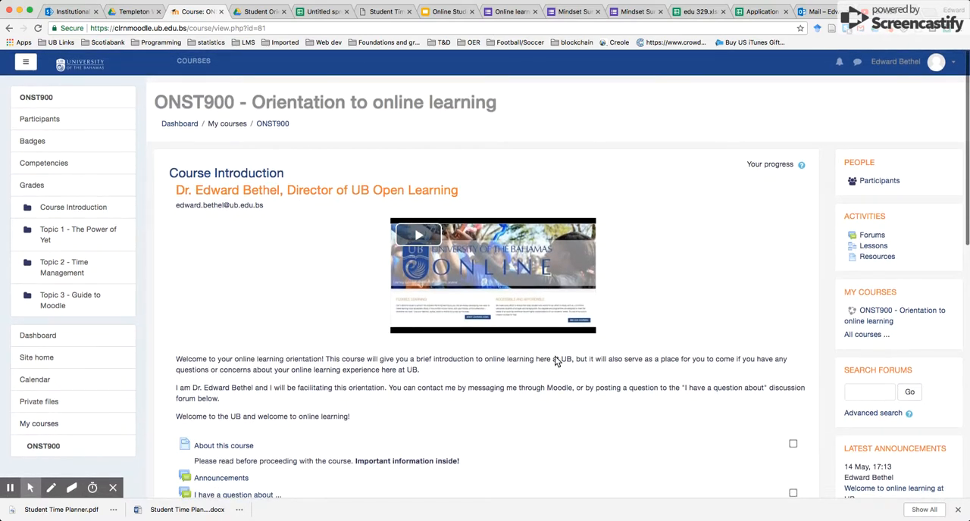
mouse_move(329, 125)
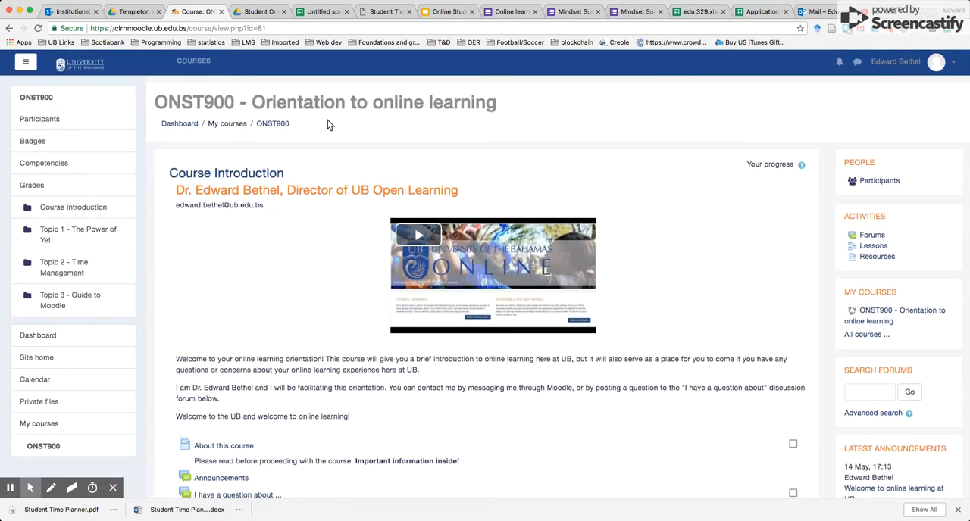
mouse_move(217, 249)
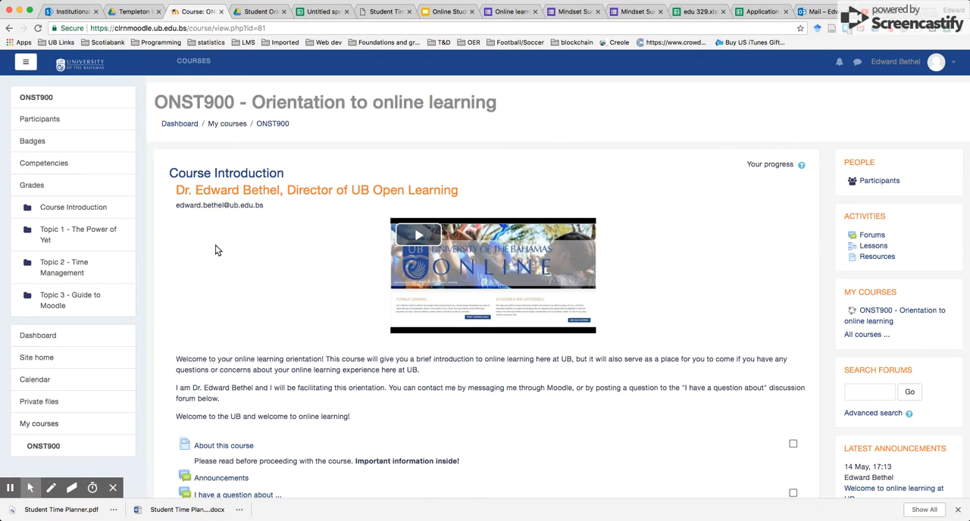
mouse_move(232, 256)
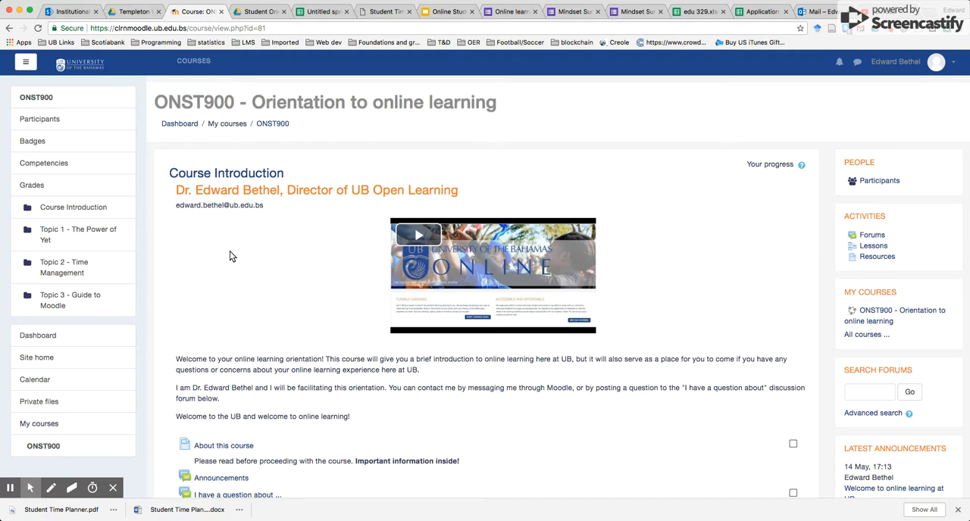
mouse_move(228, 250)
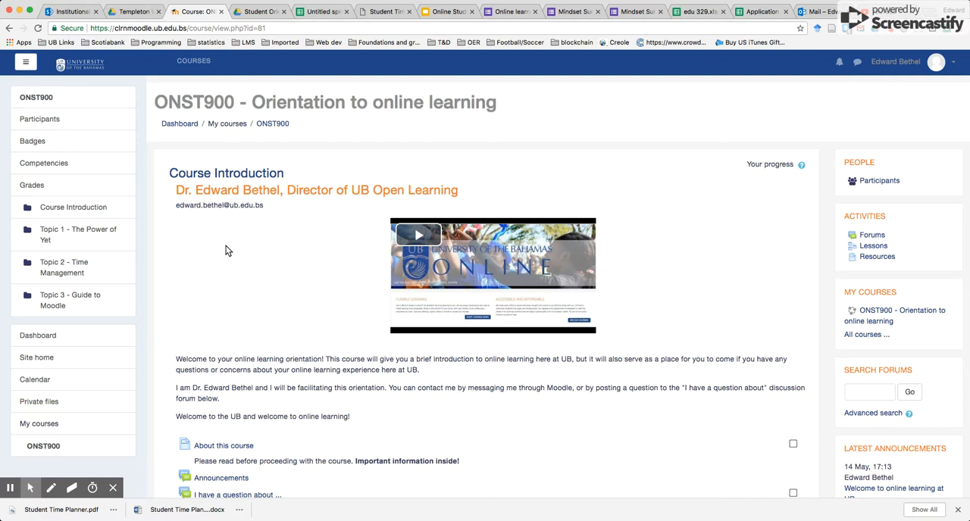
mouse_move(231, 250)
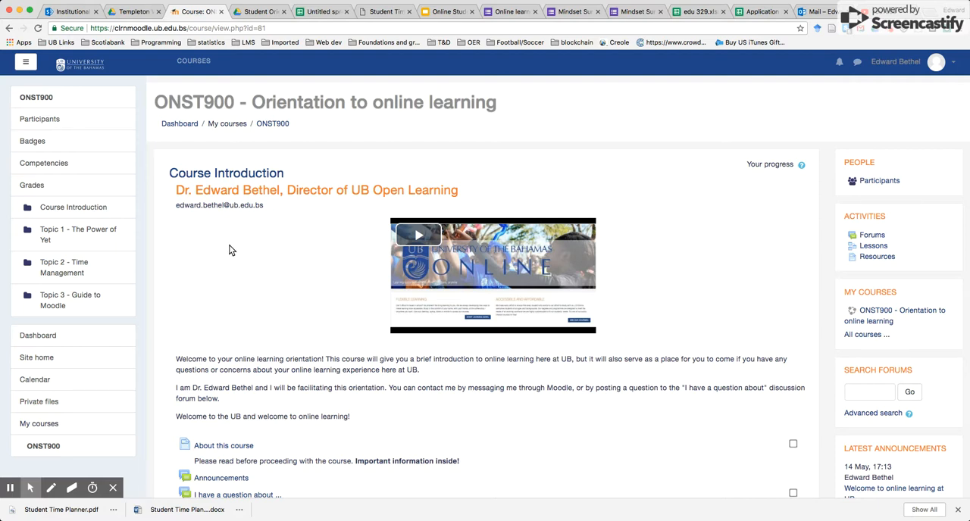